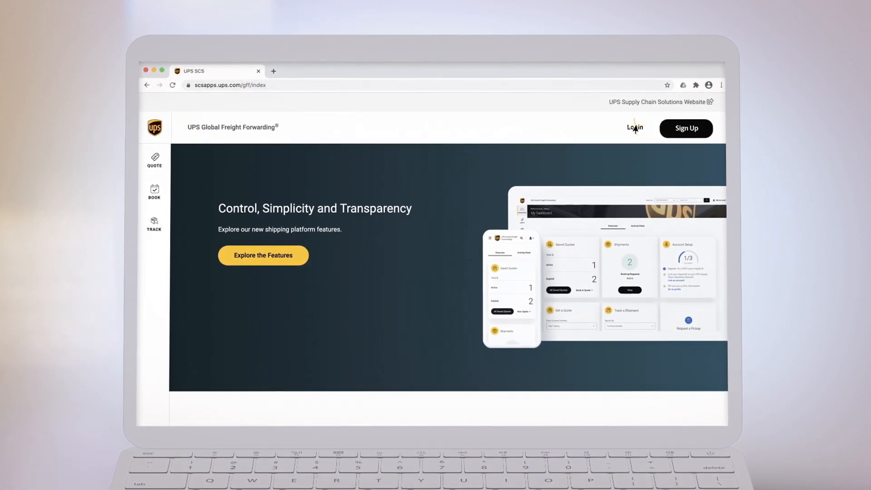
# Step: Sign in to the UPS freight account from the landing page
pyautogui.click(634, 127)
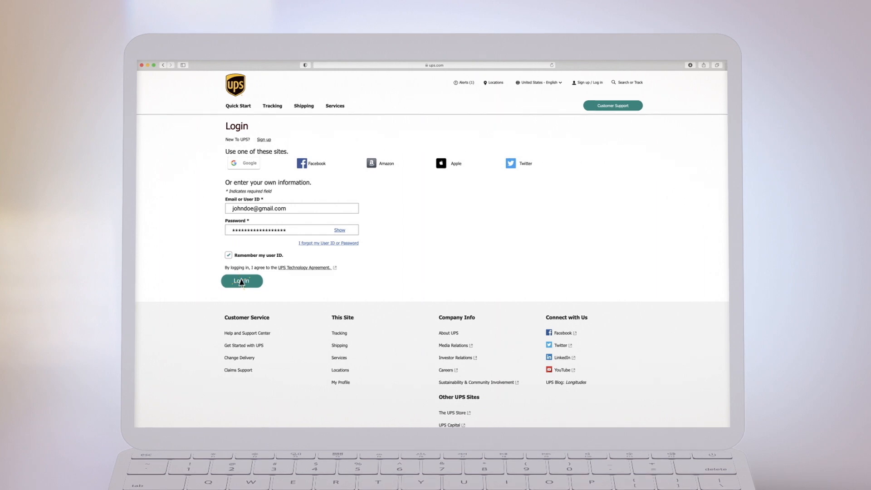
pyautogui.click(241, 280)
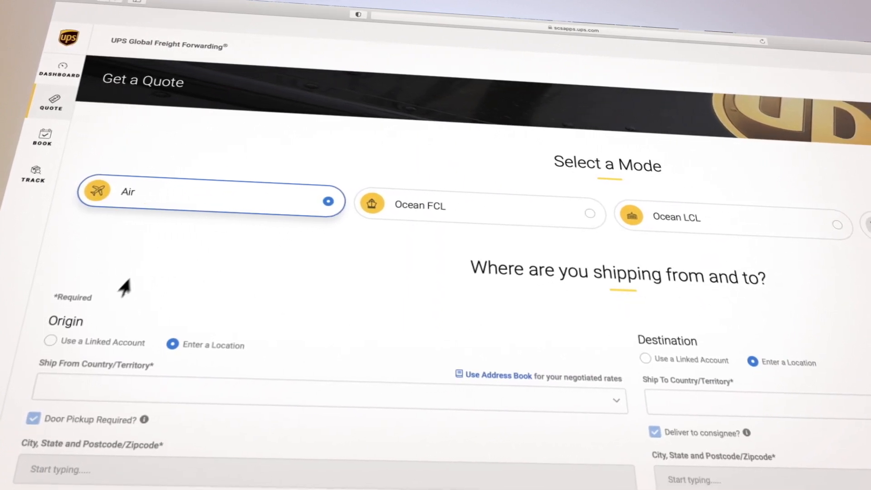
# Step: Set United States of America as the Ship From country for the air quote
pyautogui.write('United States of America')
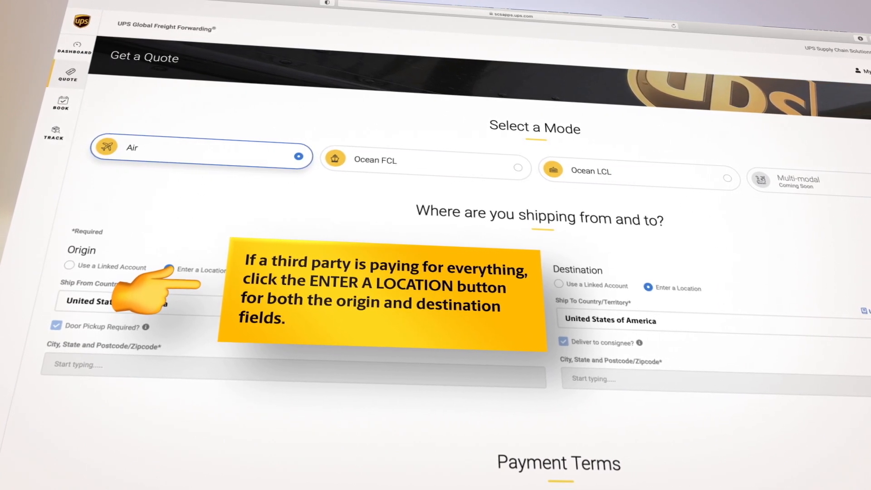
# Step: Use the linked account's Alpharetta, GA address as the shipment origin
pyautogui.click(69, 266)
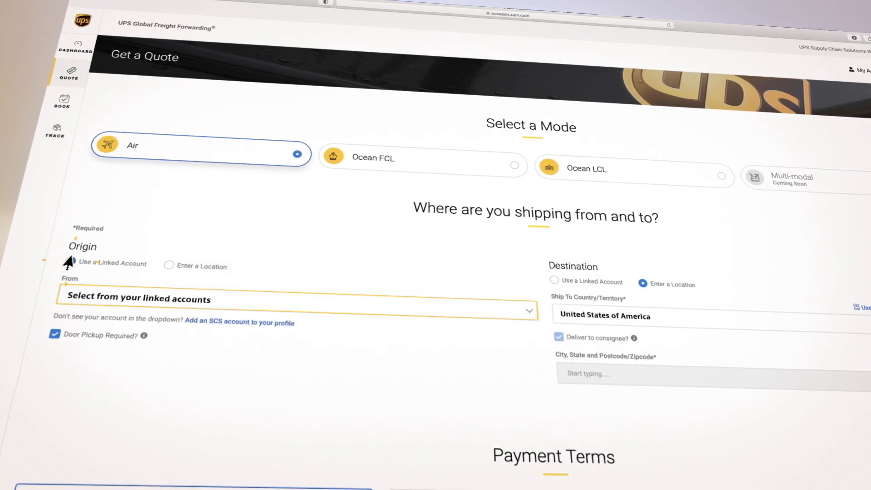
pyautogui.click(71, 261)
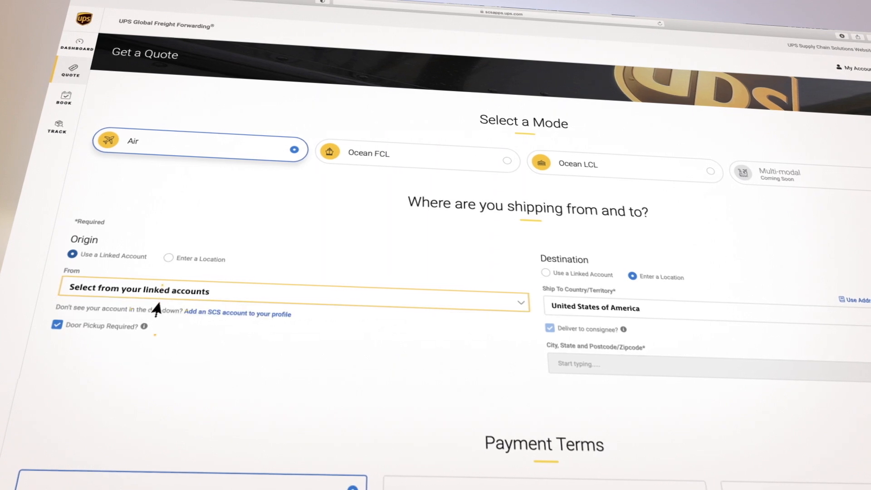
pyautogui.click(288, 291)
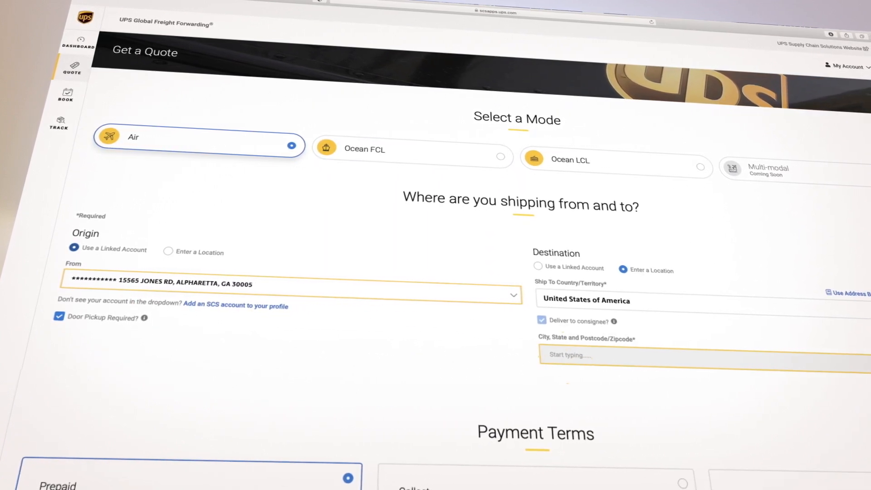
# Step: Set the destination to Los Angeles, CA 90241
pyautogui.write('Los Angeles, CA 9024')
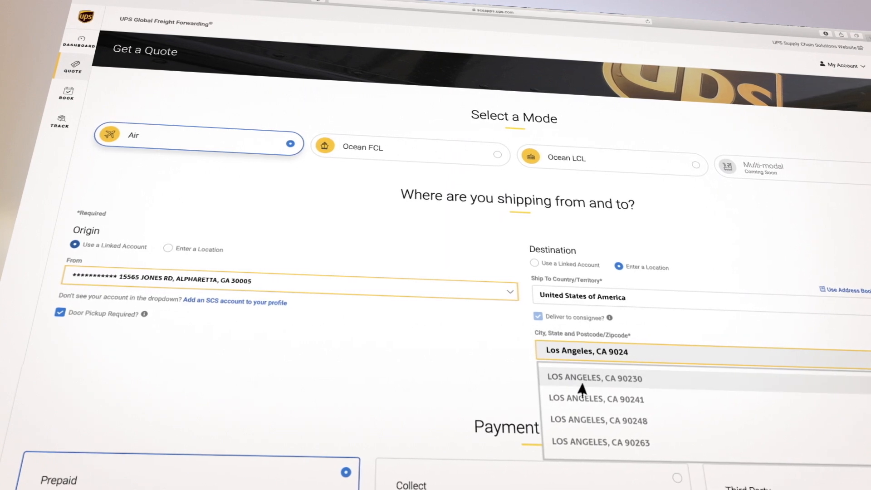
pyautogui.click(598, 398)
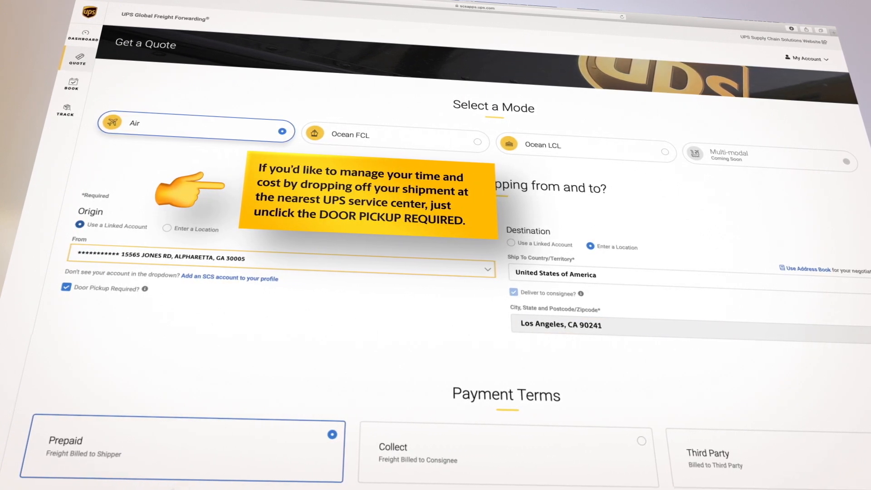
# Step: Turn off Door Pickup Required so cargo is dropped off at Atlanta Center
pyautogui.click(66, 286)
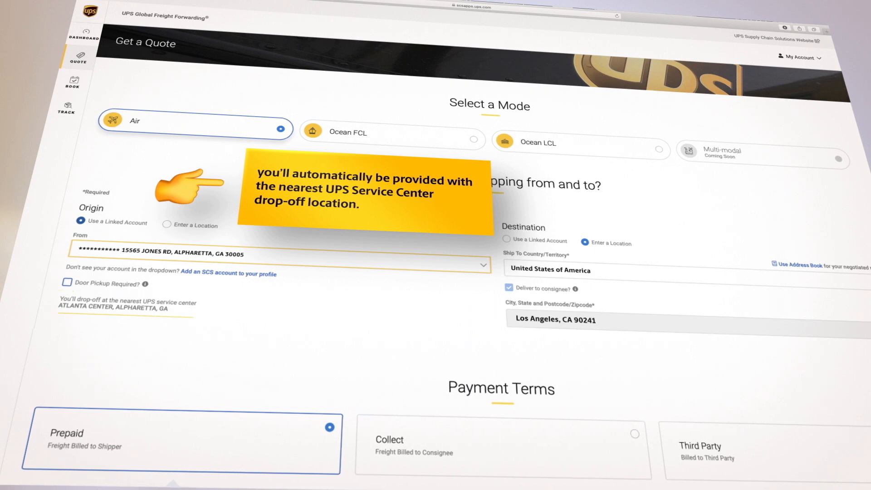
pyautogui.scroll(-3)
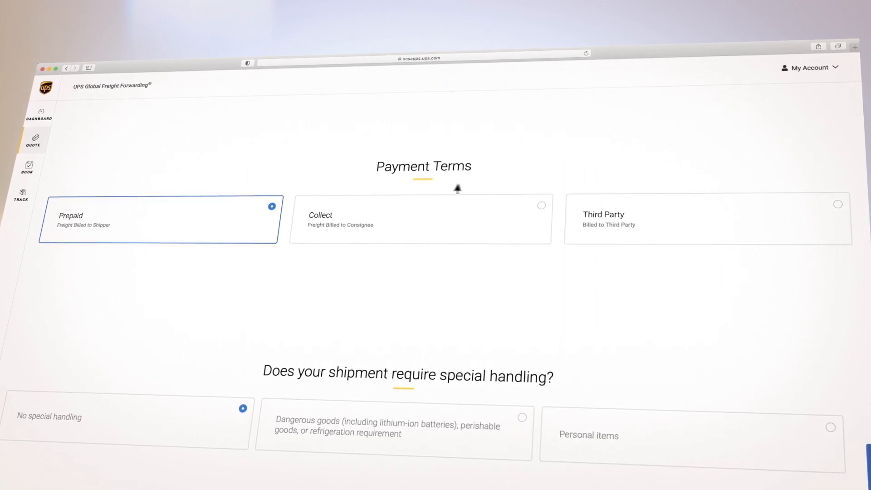
# Step: Compare Collect and Third Party payment terms, settling on Third Party with no special handling
pyautogui.click(419, 218)
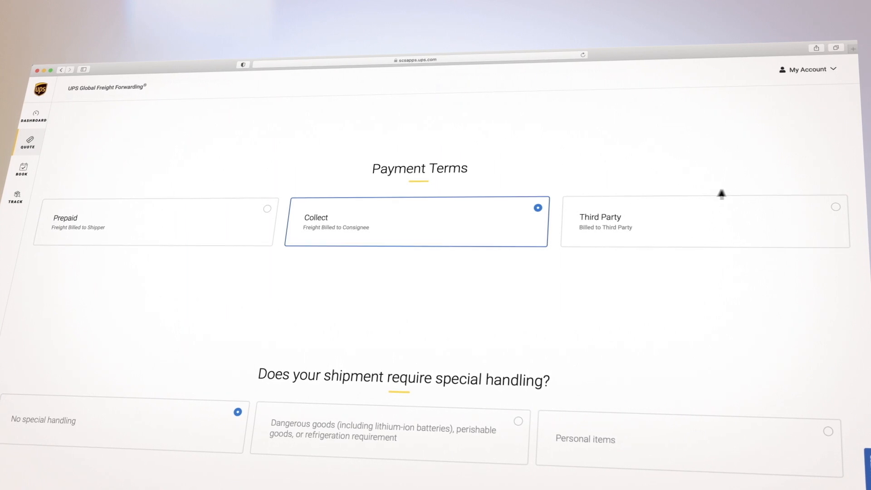
pyautogui.click(704, 222)
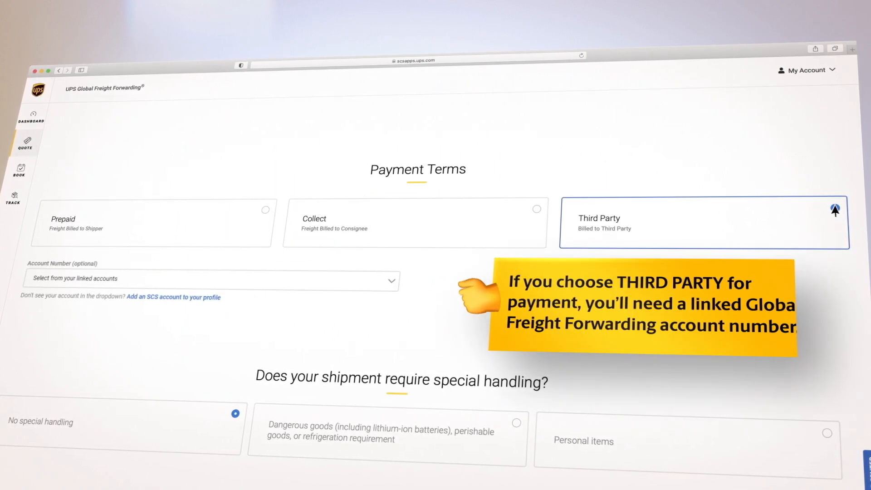
pyautogui.click(832, 209)
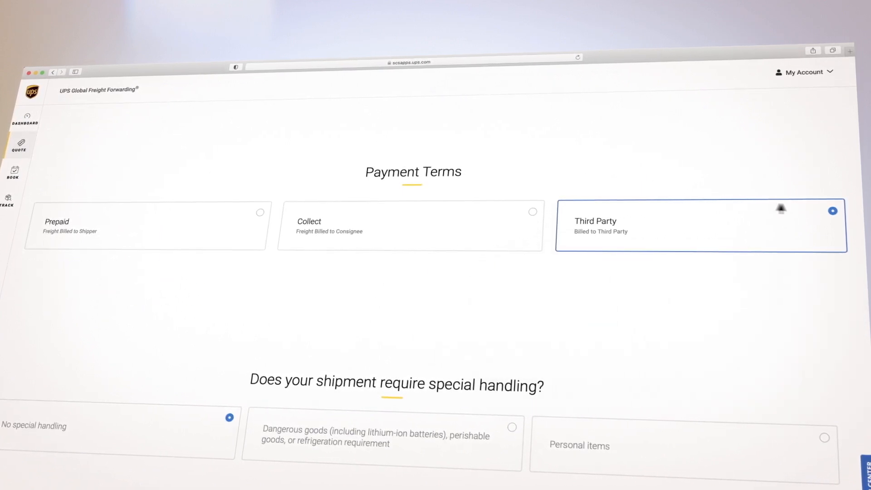
pyautogui.click(257, 212)
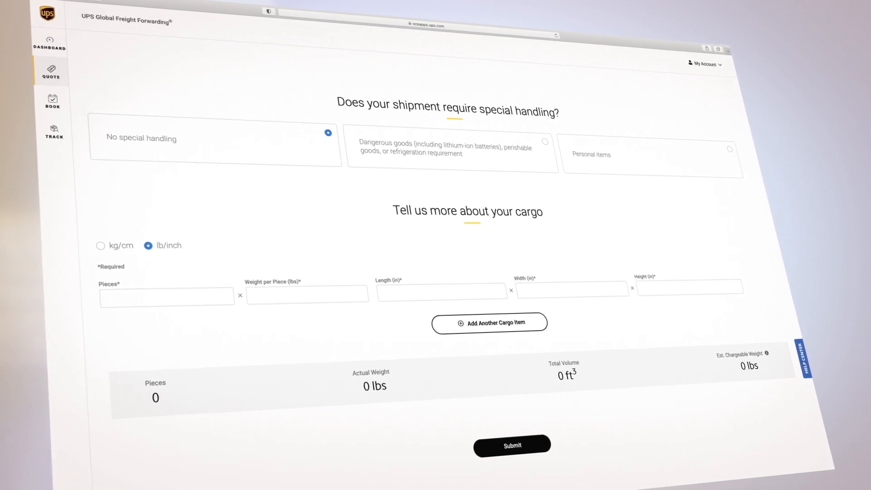
pyautogui.click(214, 138)
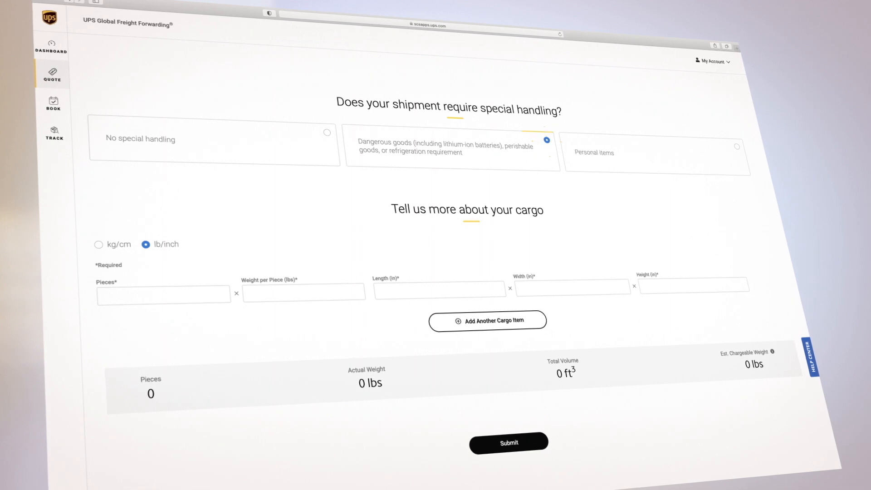
pyautogui.click(452, 145)
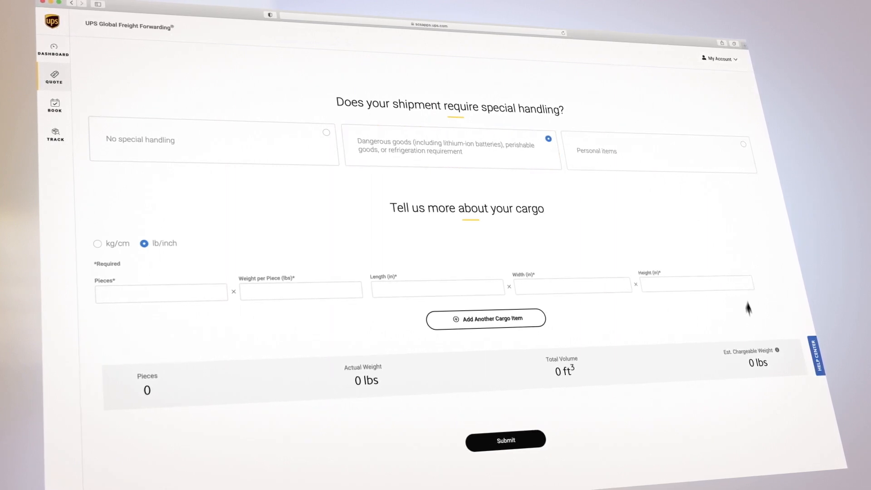
pyautogui.click(742, 143)
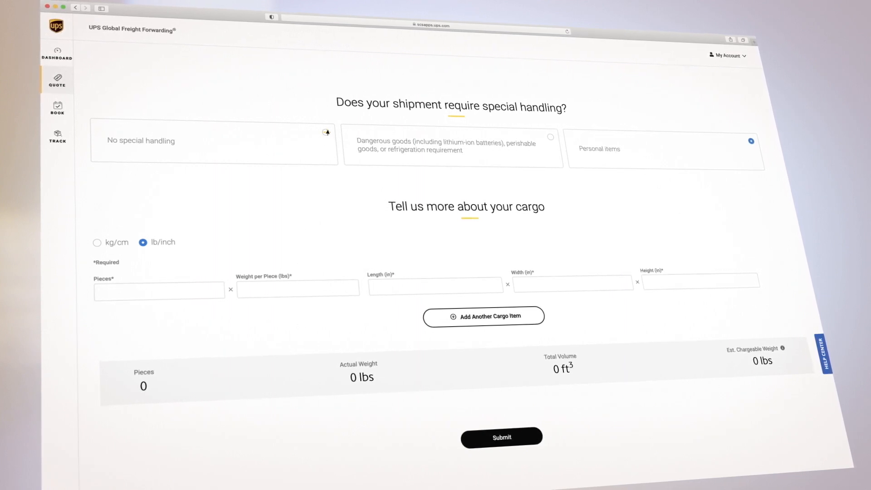
pyautogui.click(325, 132)
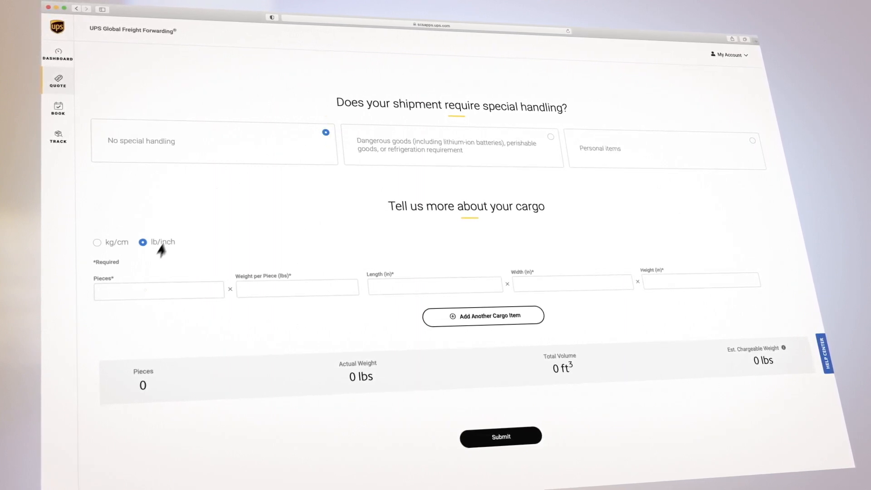
# Step: Submit cargo of 1 piece, 200 lb, 48 x 48 x 48 inches for an estimate
pyautogui.write('1')
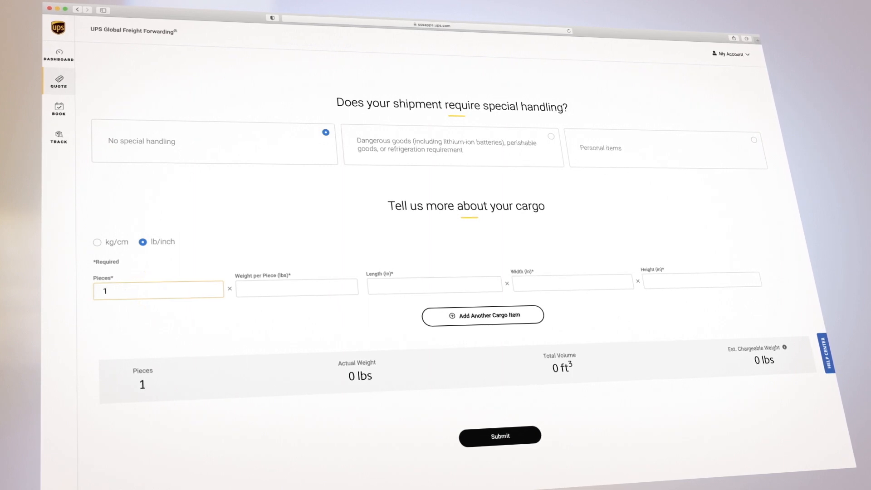
pyautogui.write('200')
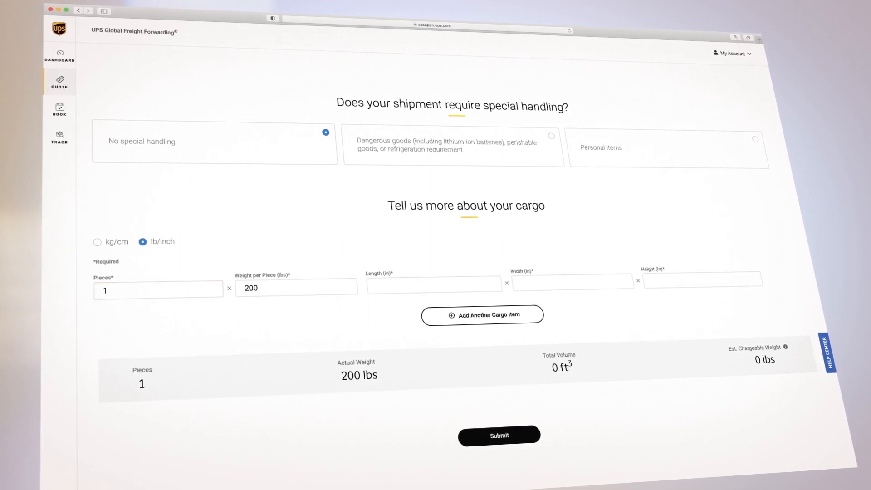
pyautogui.write('48')
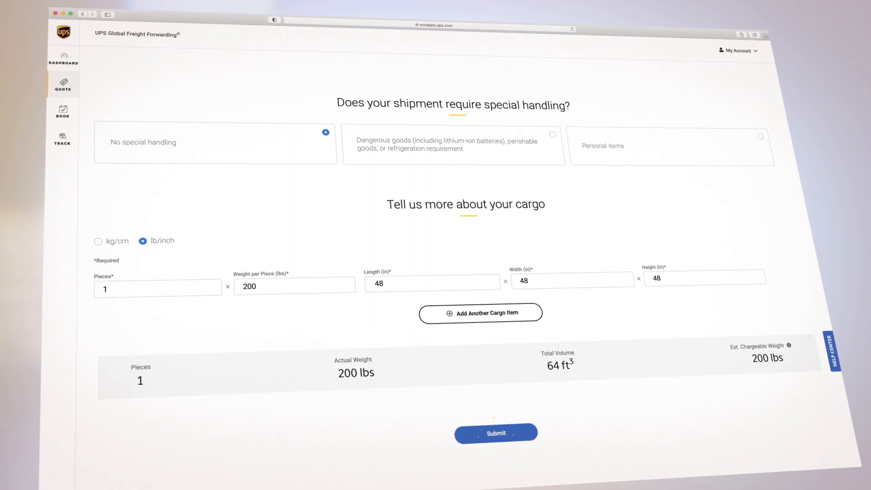
pyautogui.click(495, 432)
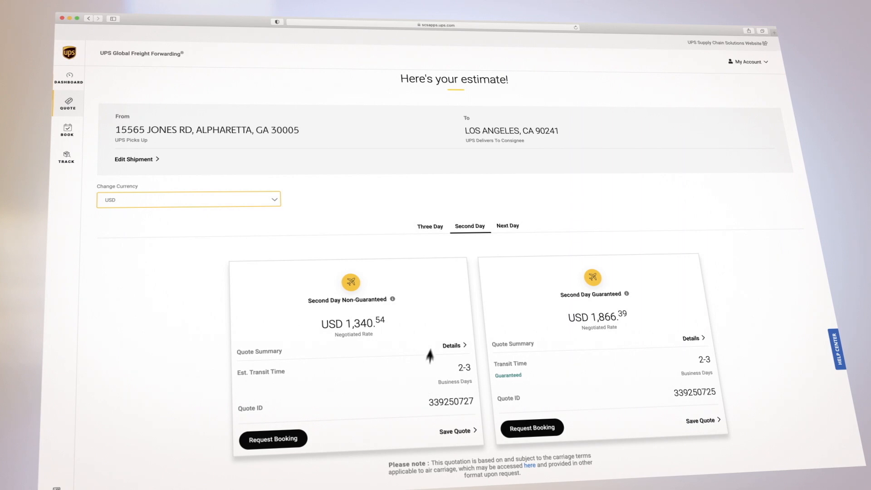
# Step: Review Three Day and Next Day rates and view the Next Day Guaranteed details (USD 4,464.04)
pyautogui.click(429, 226)
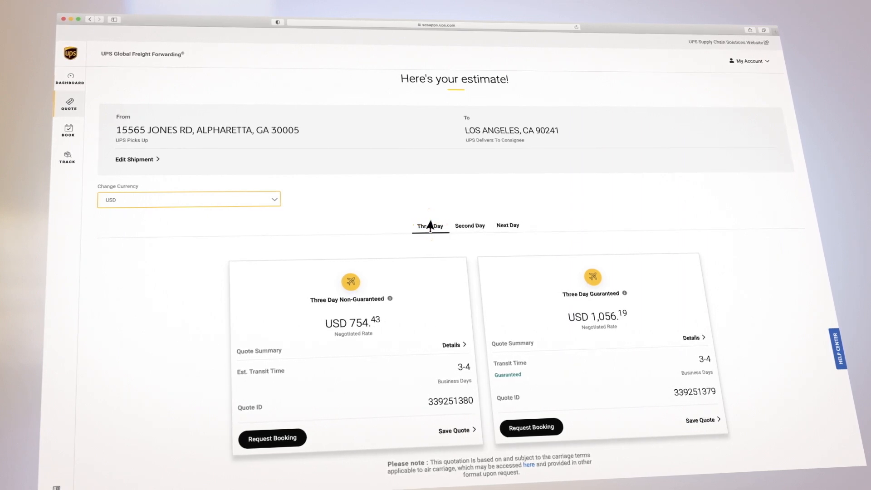
pyautogui.click(506, 225)
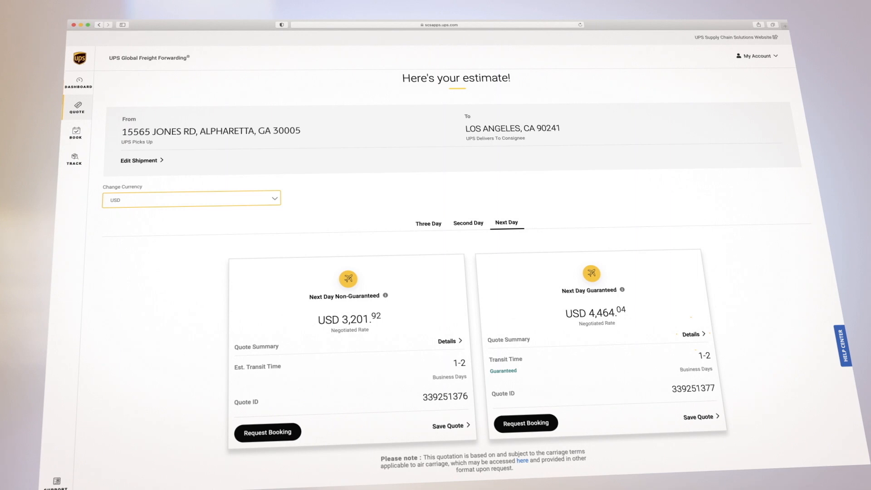
pyautogui.click(695, 333)
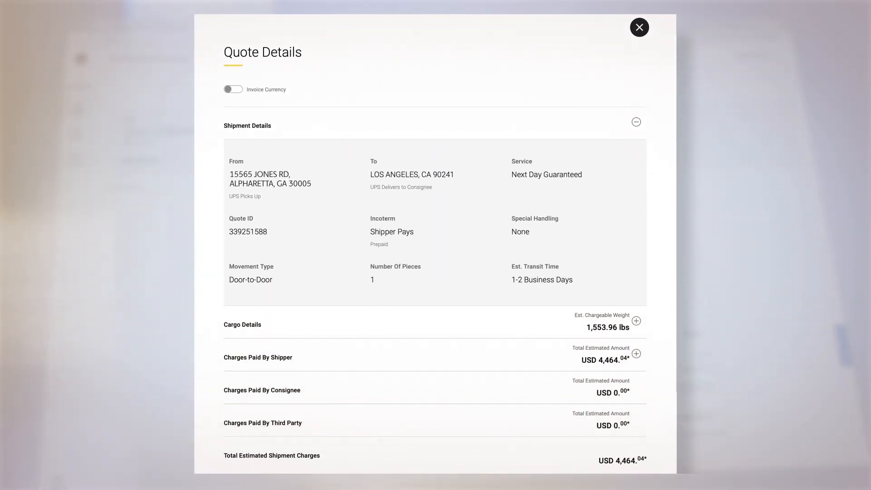
# Step: Close the Quote Details popup to return to the rate results
pyautogui.click(639, 27)
pyautogui.write('M')
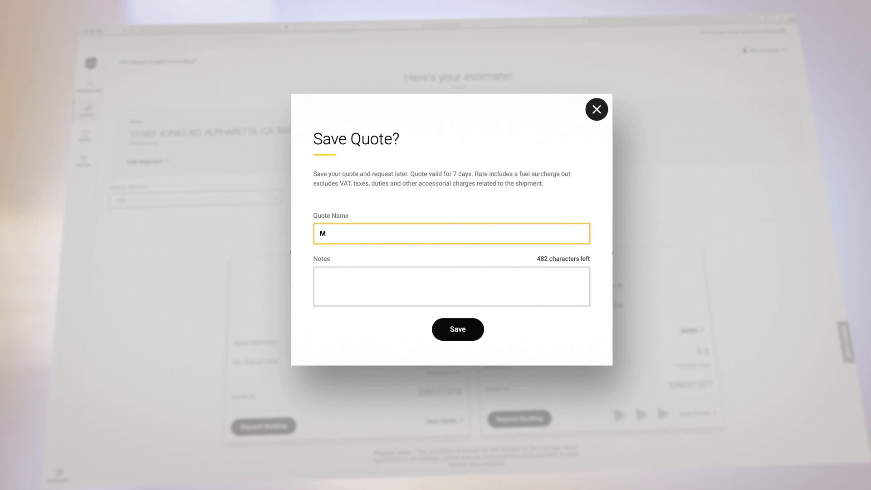
# Step: Save the quote as My Quote with notes 'Next Day Air guaranteed to Los Angeles'
pyautogui.write('Next Day Air')
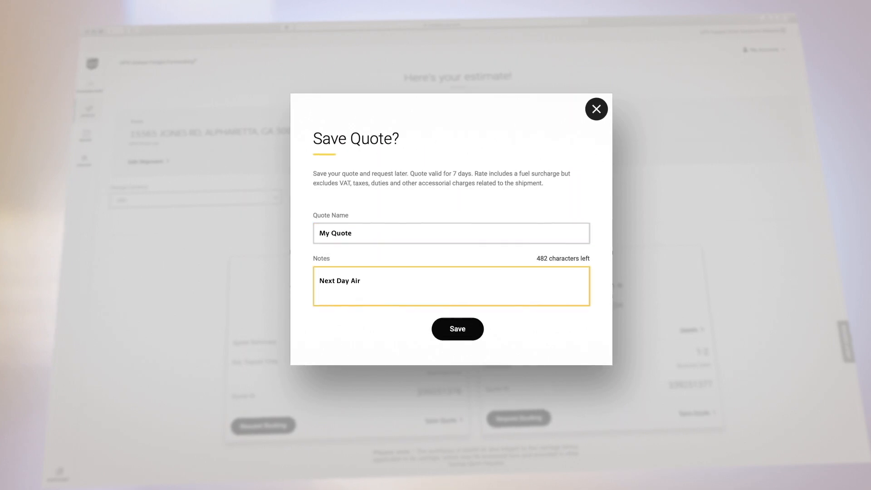
pyautogui.write('guaranteed to Los Angeles')
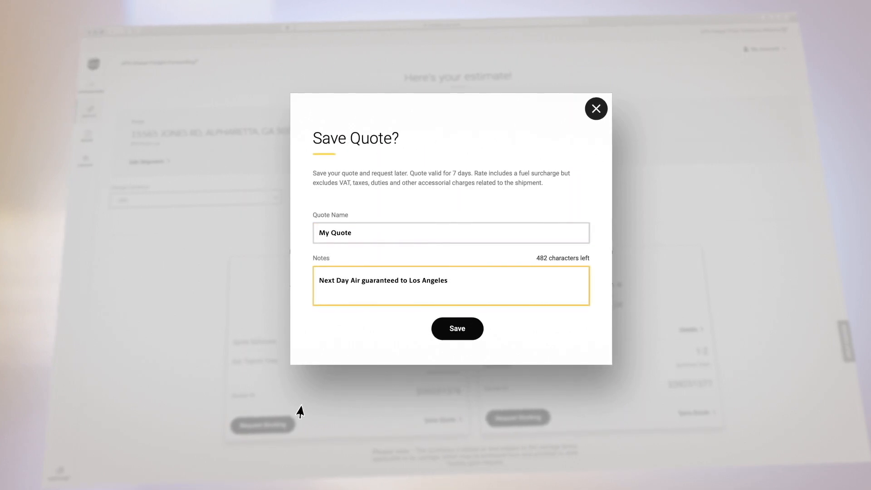
pyautogui.click(457, 328)
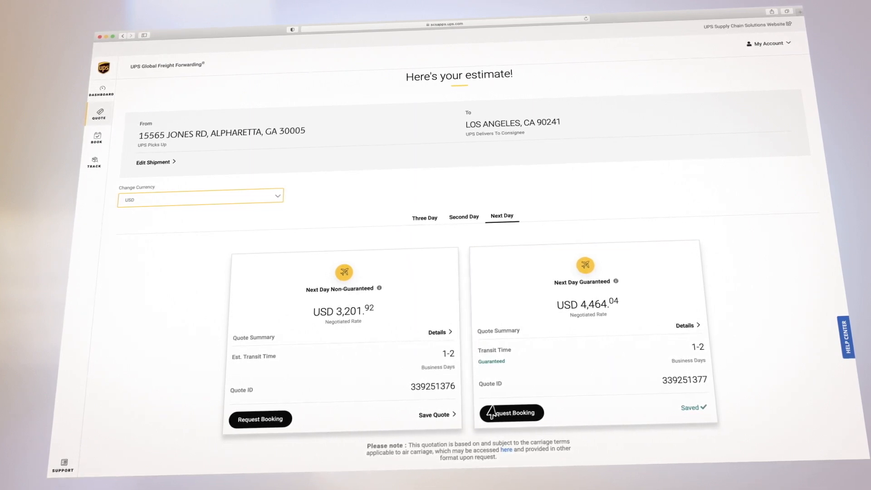
# Step: Request booking for the saved Next Day Guaranteed quote
pyautogui.click(511, 413)
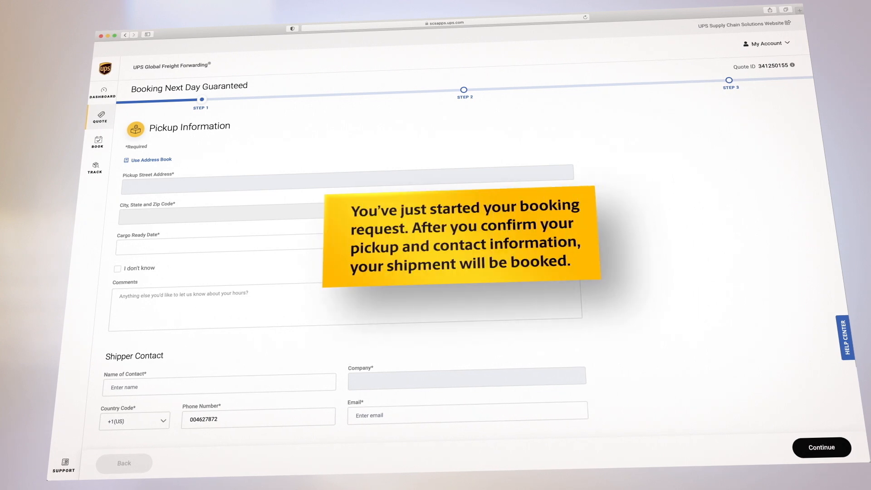